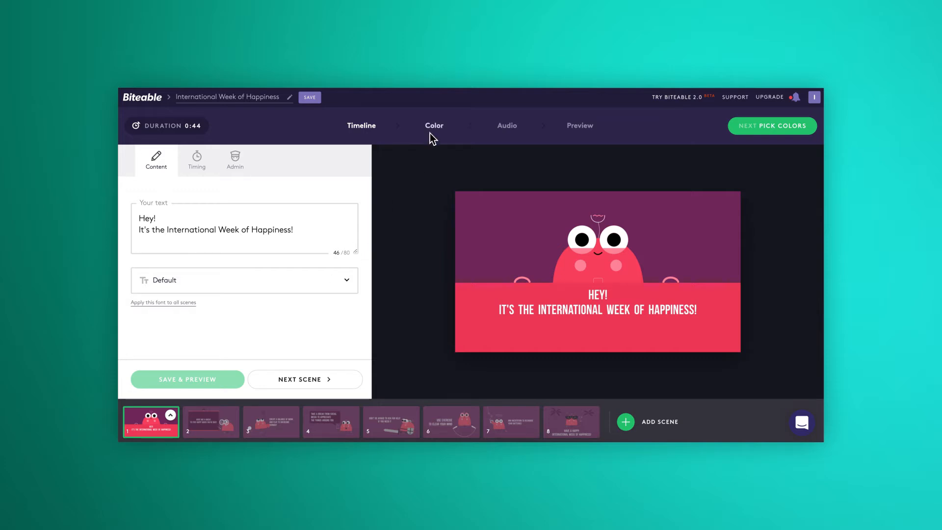
# Move on to the Color step for the International Week of Happiness video.
pyautogui.click(433, 125)
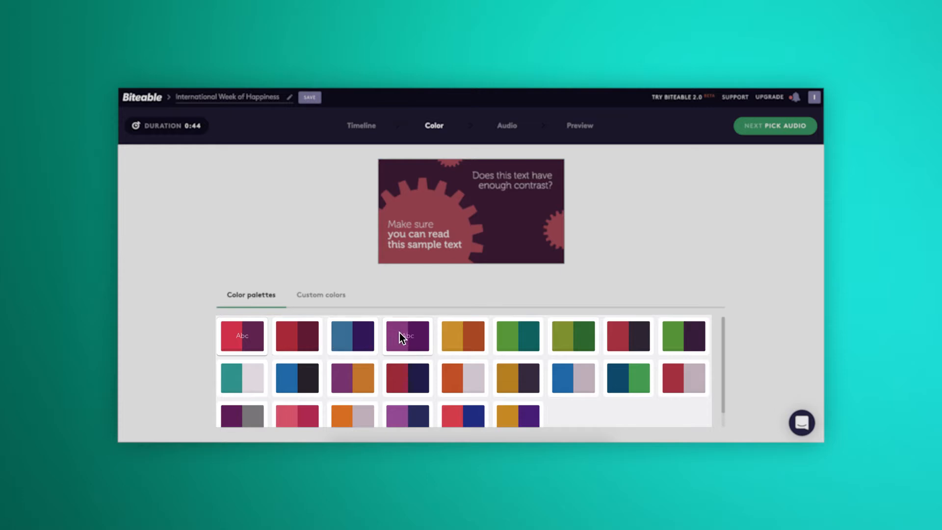
# Choose custom colours: blue Background 1, orange Background 2 and #ffffff white text.
pyautogui.click(407, 335)
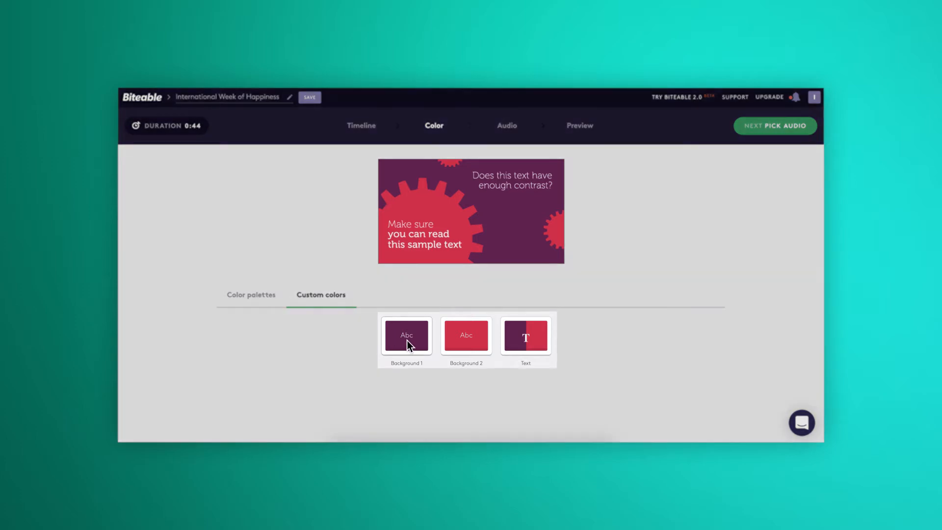
pyautogui.click(406, 334)
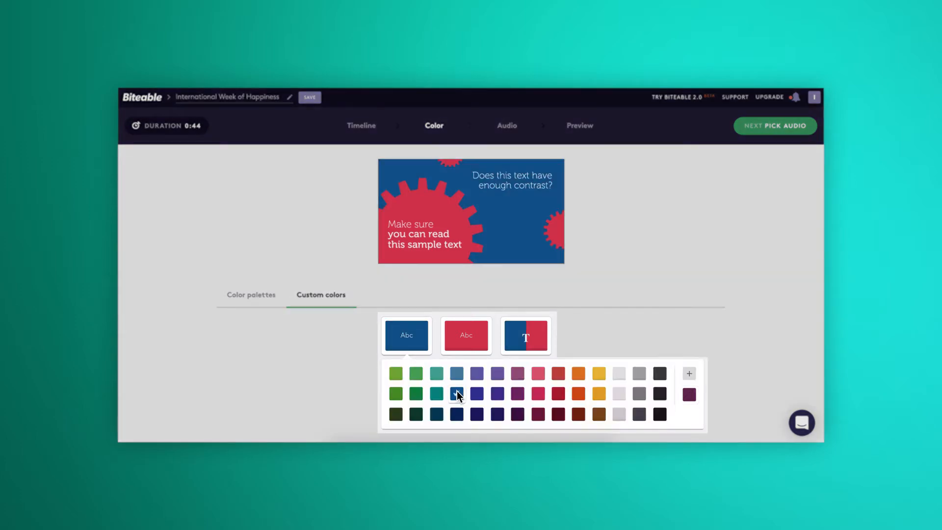
pyautogui.click(637, 393)
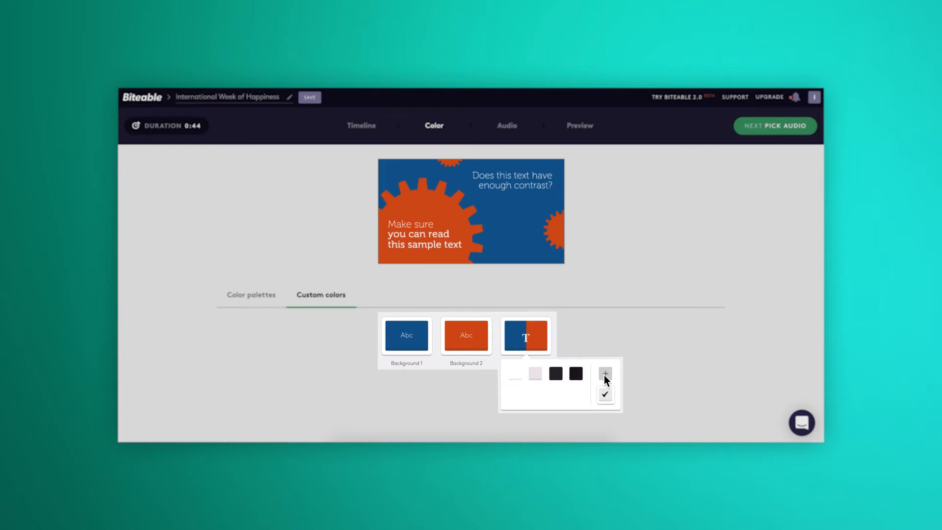
pyautogui.click(605, 372)
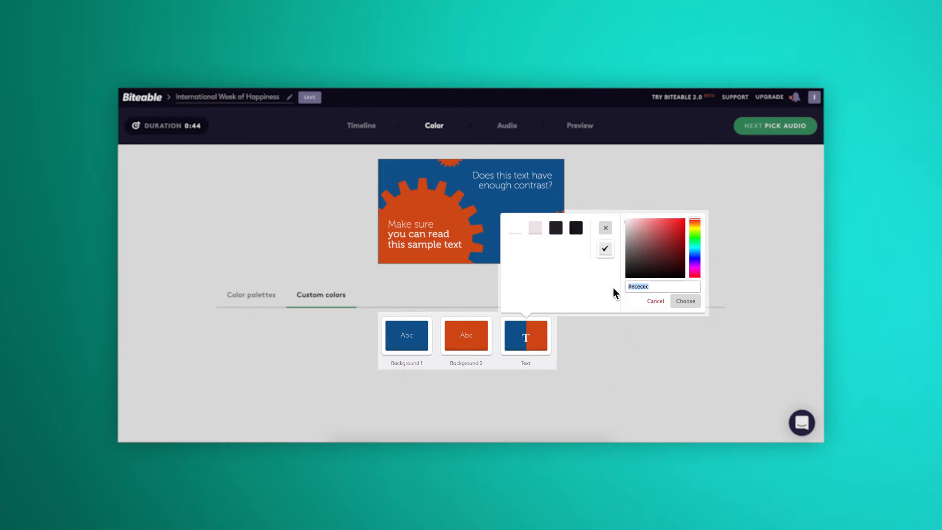
pyautogui.click(513, 227)
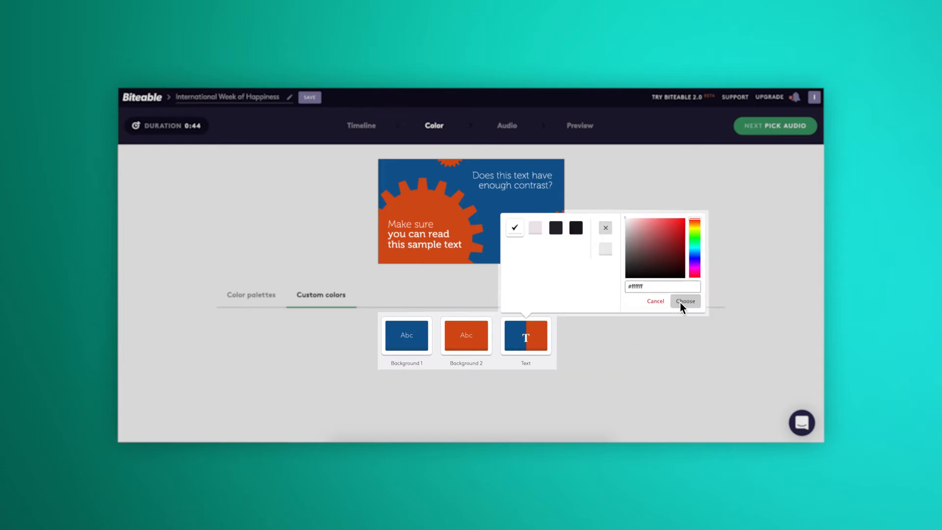
pyautogui.click(685, 301)
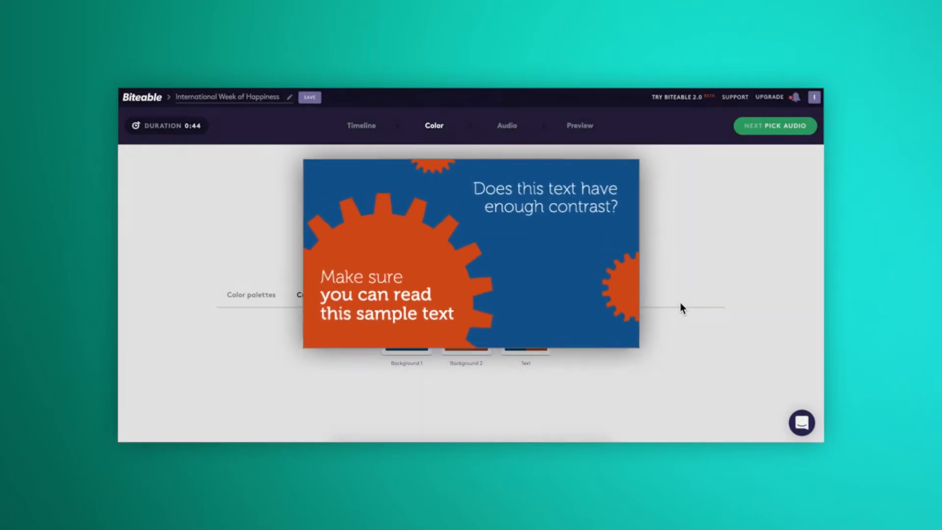
# Return to the Timeline editor and open the All new claymation scenes video.
pyautogui.click(321, 296)
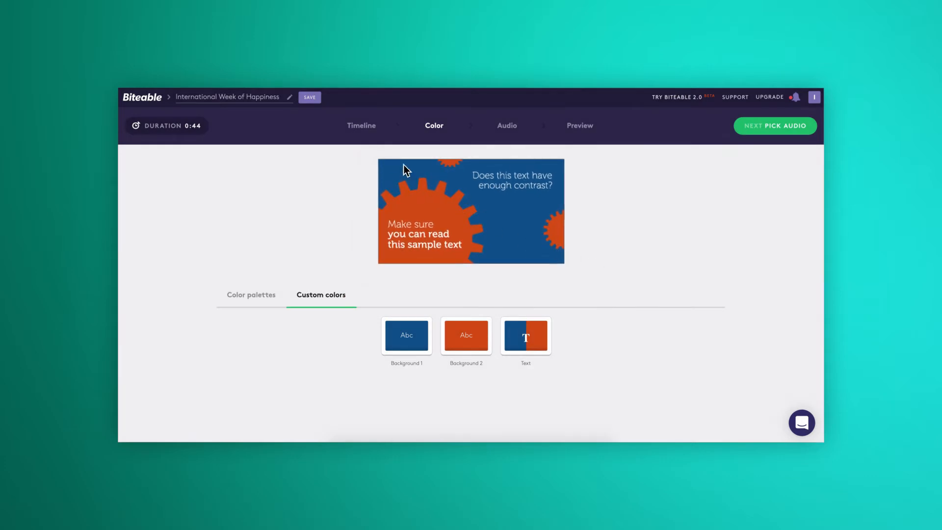
pyautogui.click(361, 125)
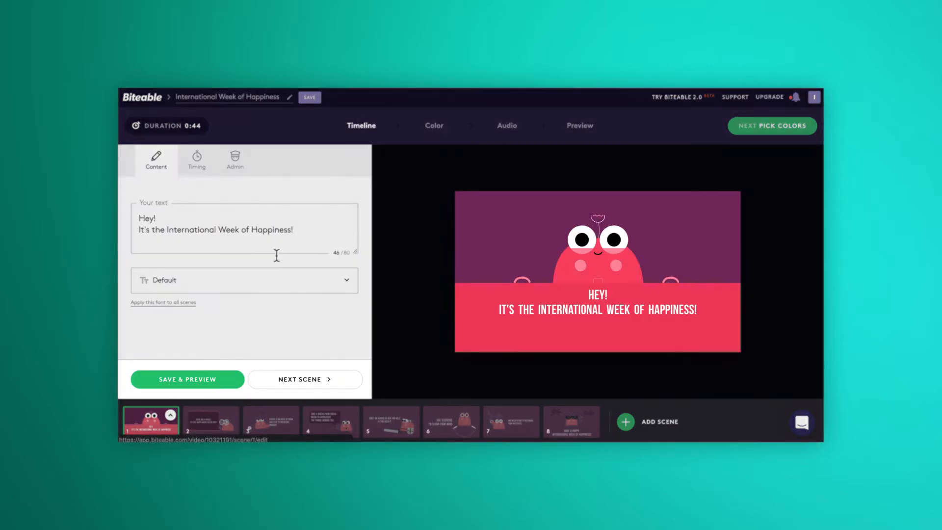
pyautogui.click(187, 379)
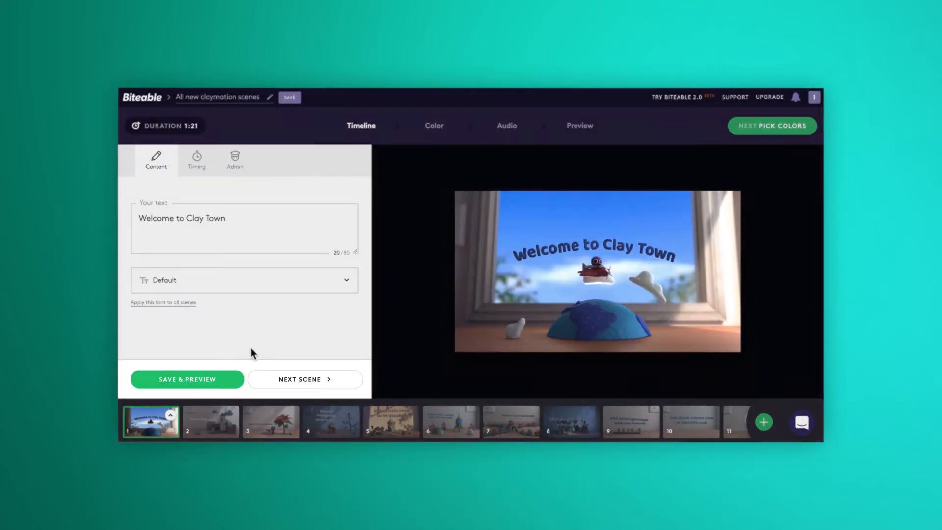
# Reopen the International Week of Happiness video at its first scene.
pyautogui.click(187, 379)
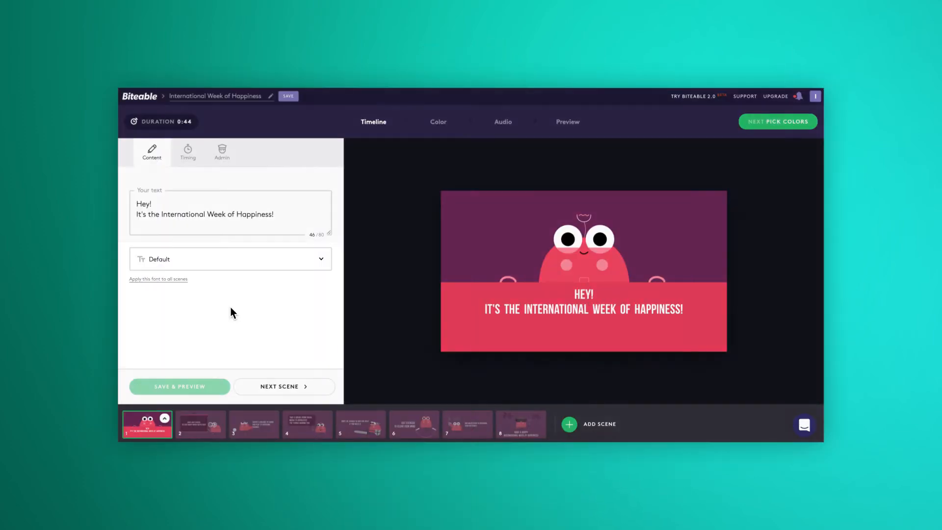
# Apply Baloo Da to all scenes, then switch the text back to the Default font.
pyautogui.click(230, 259)
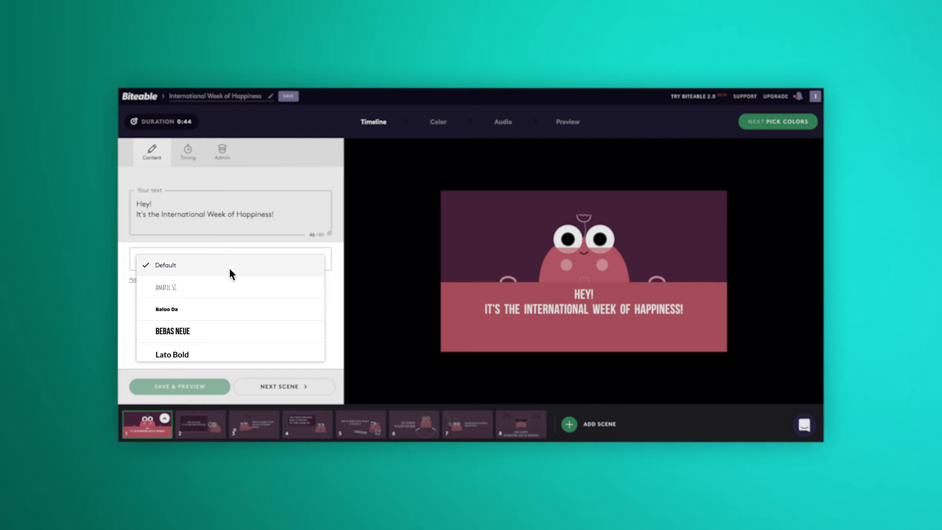
pyautogui.click(167, 309)
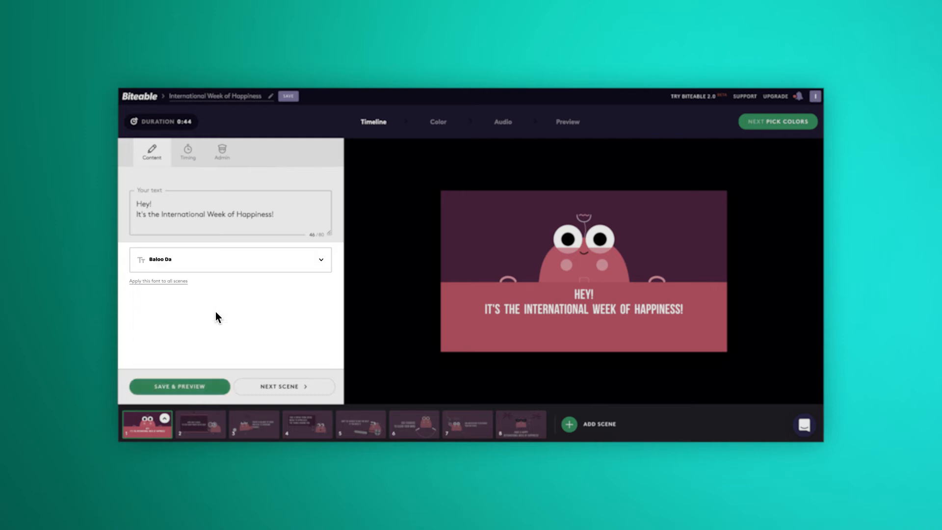
pyautogui.click(158, 281)
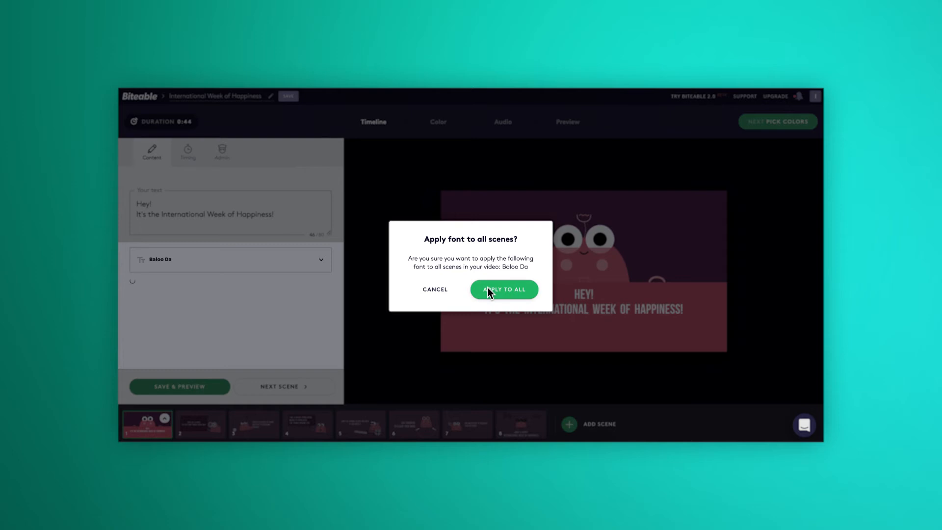
pyautogui.click(504, 288)
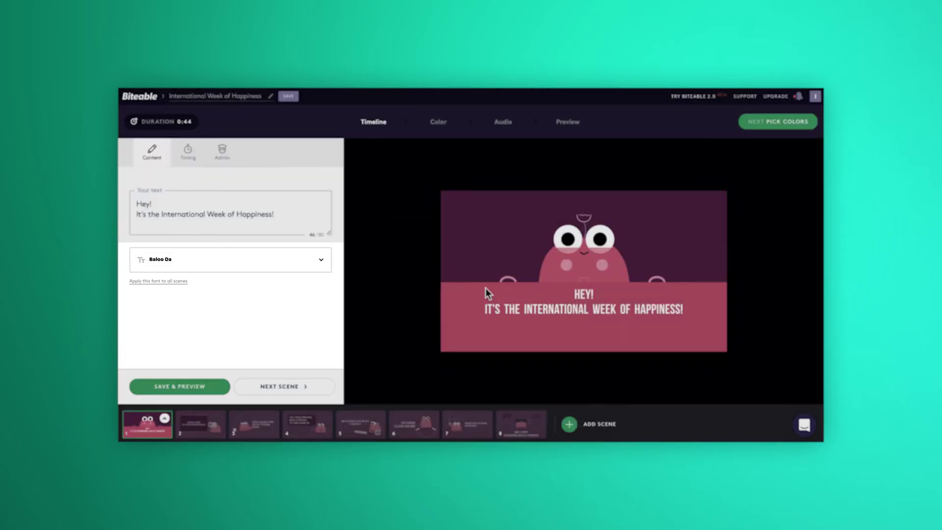
pyautogui.moveTo(266, 283)
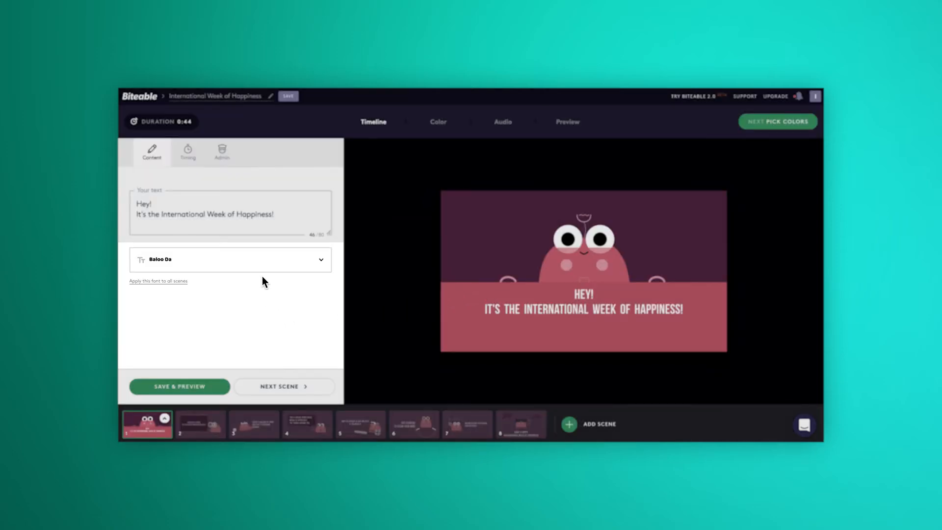
pyautogui.click(230, 259)
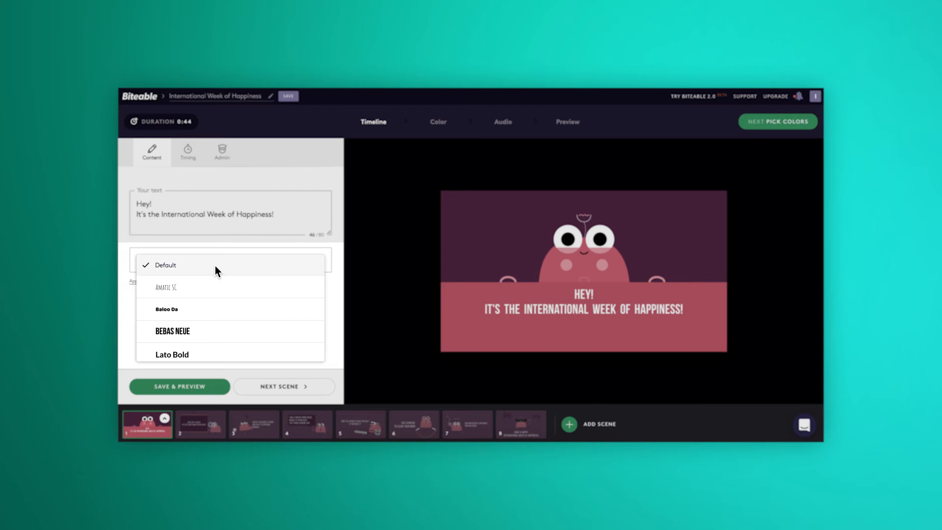
pyautogui.click(165, 265)
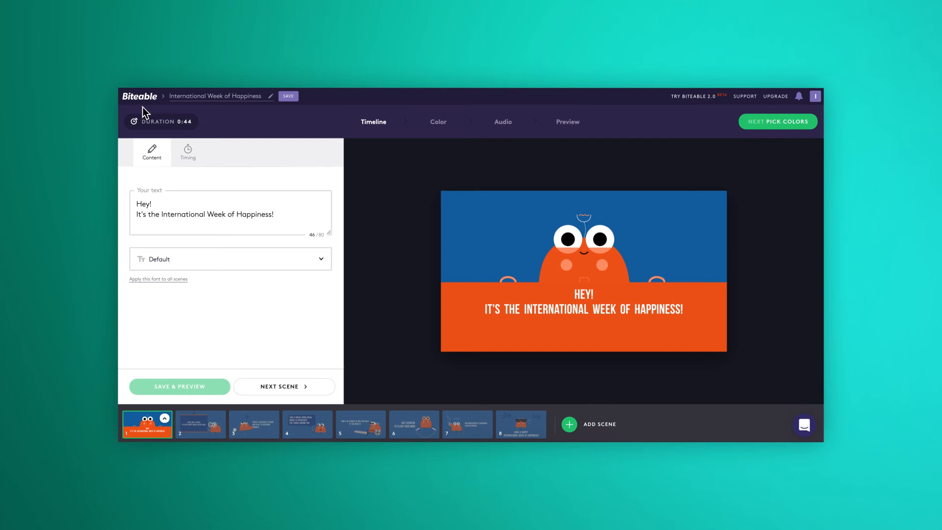
# Add a Marketing folder in the video library, then save and preview the Cartoon video.
pyautogui.click(139, 96)
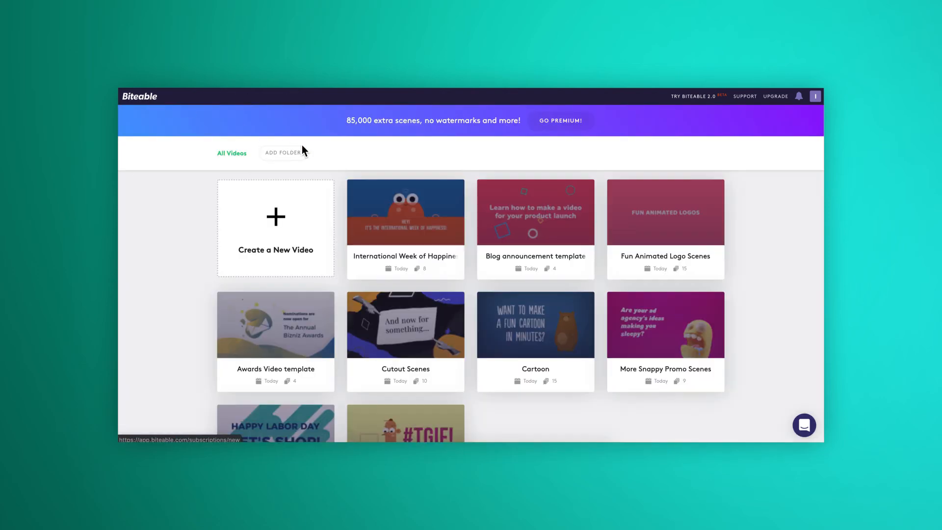
pyautogui.moveTo(318, 159)
pyautogui.write('M')
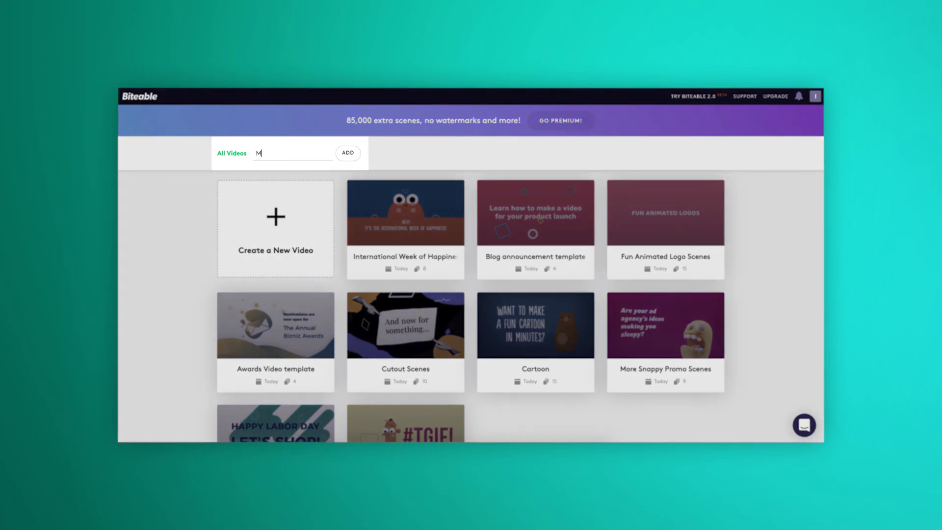
pyautogui.click(347, 153)
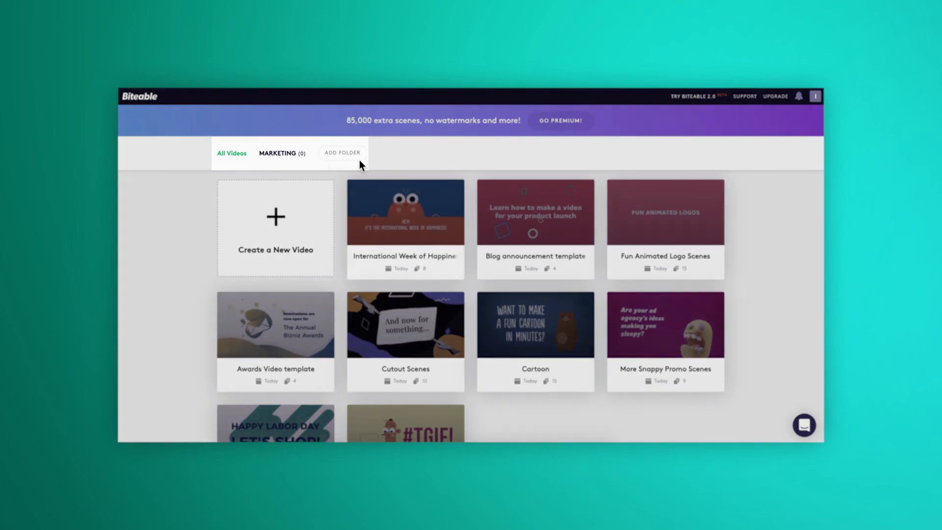
pyautogui.click(405, 212)
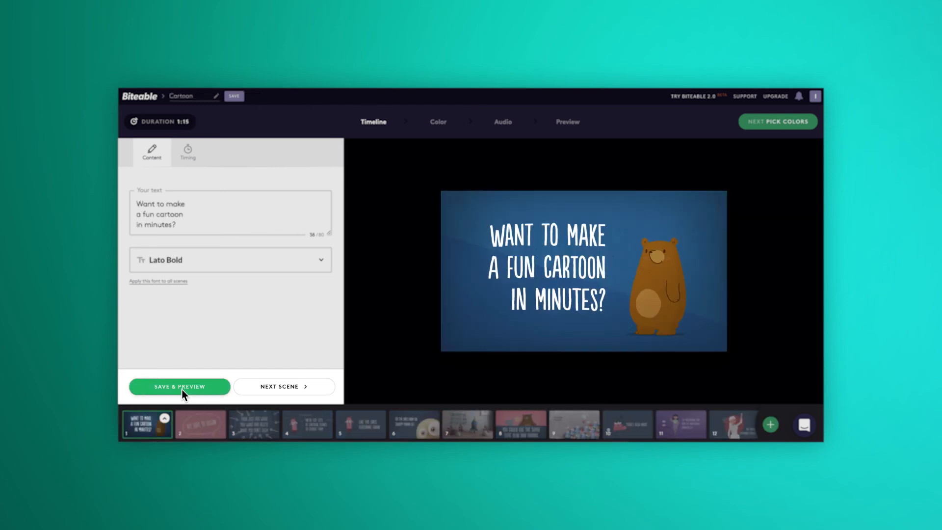
pyautogui.click(179, 386)
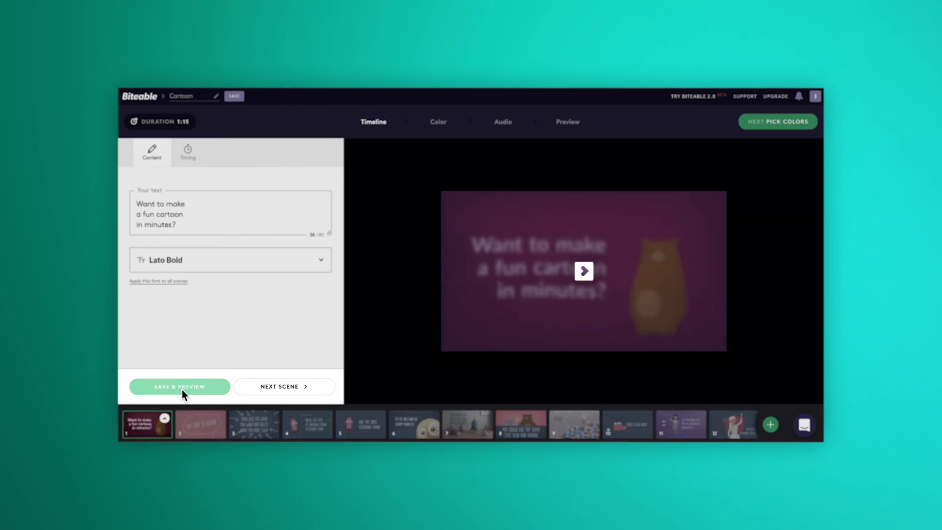